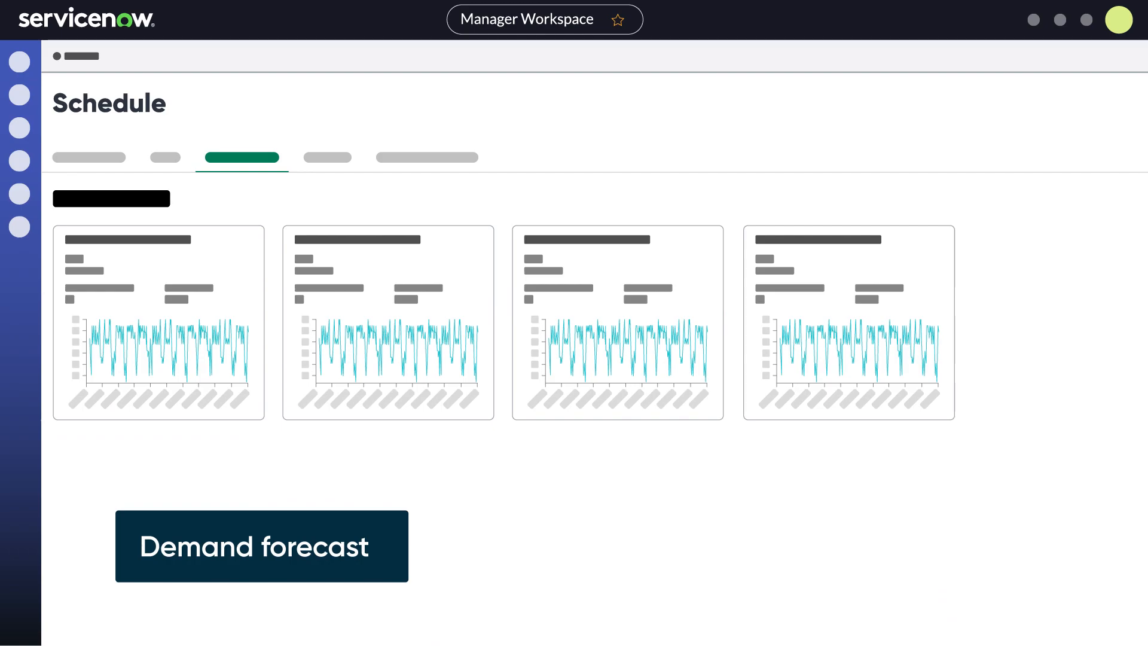
Land on the Manager Workspace Home page and review Happening now and Team overview
left_click(262, 545)
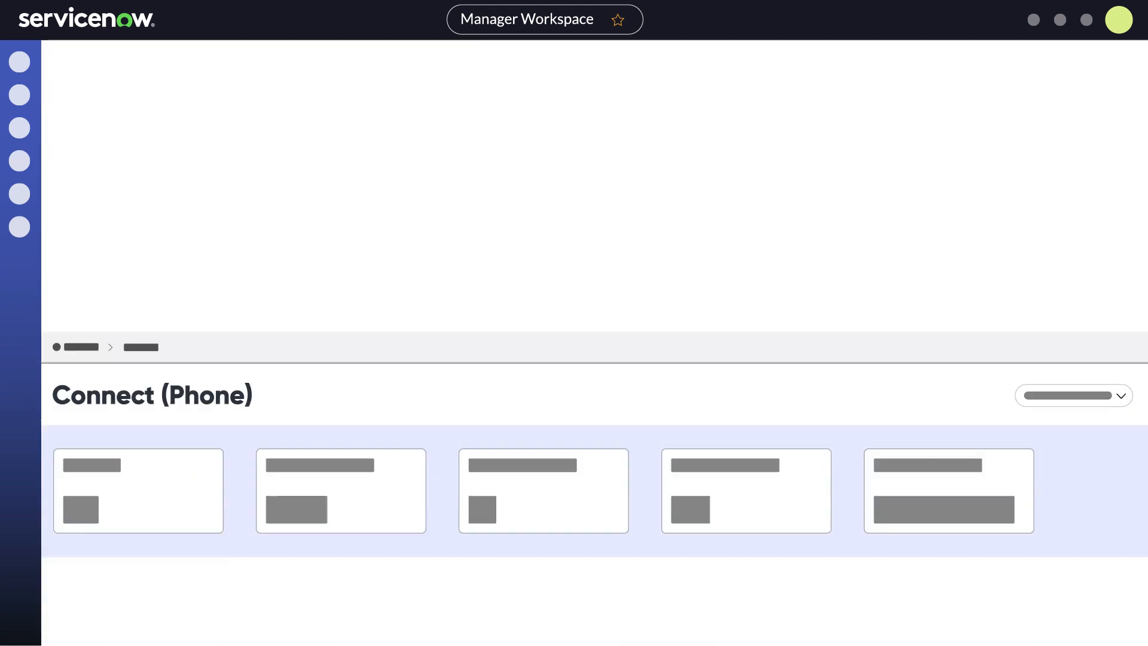
scroll("down", 3)
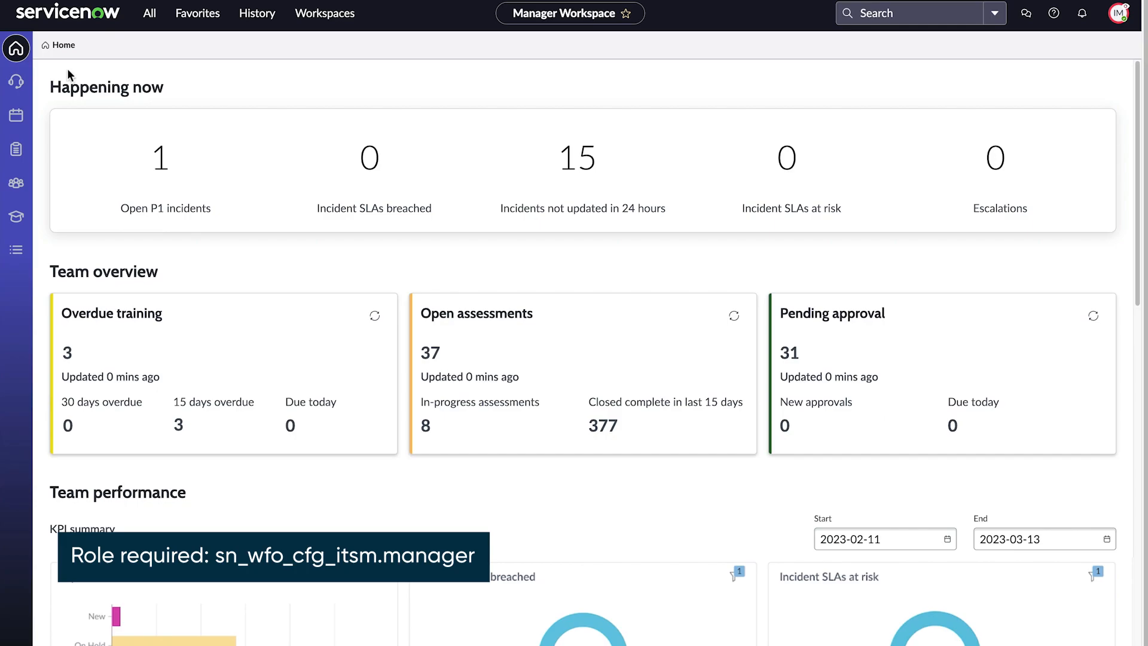
Show the Channels and queues page with walk-up, chat, incident and phone cards
left_click(16, 83)
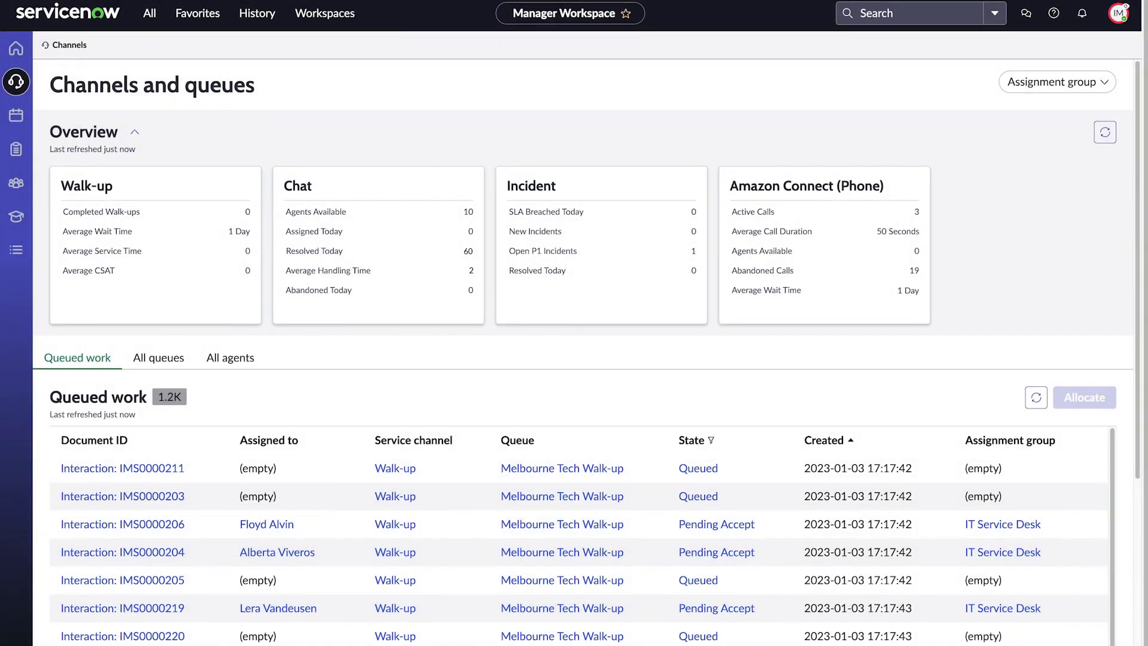
mouse_move(414, 159)
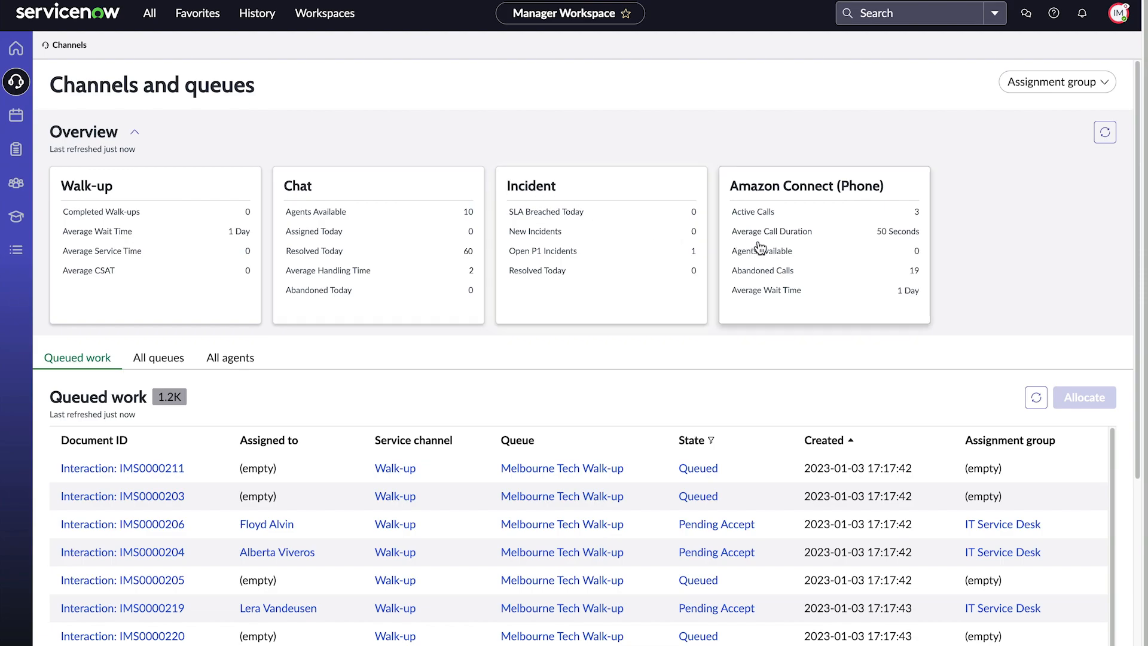
View Amazon Connect active calls and IMS0000870's Call Analysis, then reach the Schedule calendar
left_click(804, 186)
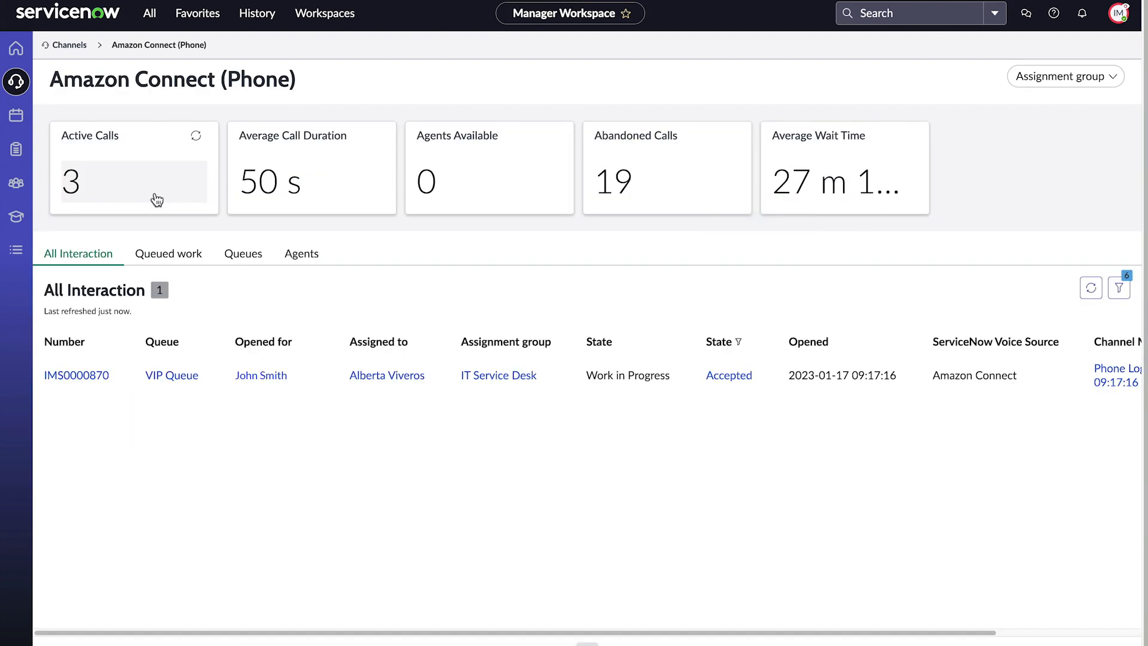
left_click(71, 182)
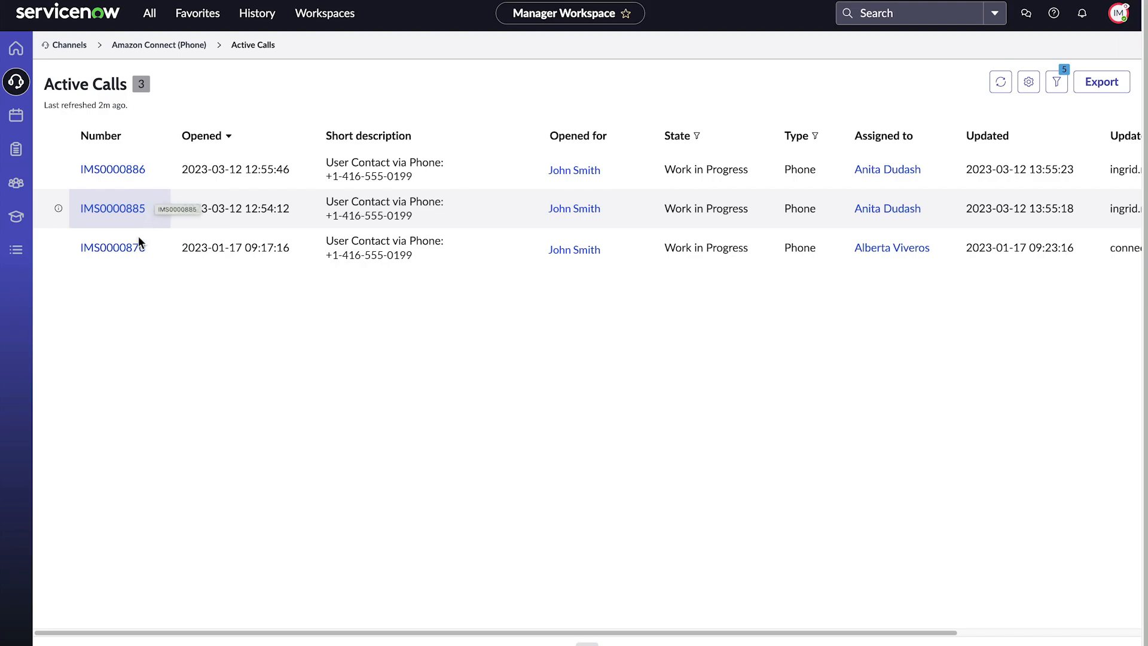
left_click(111, 246)
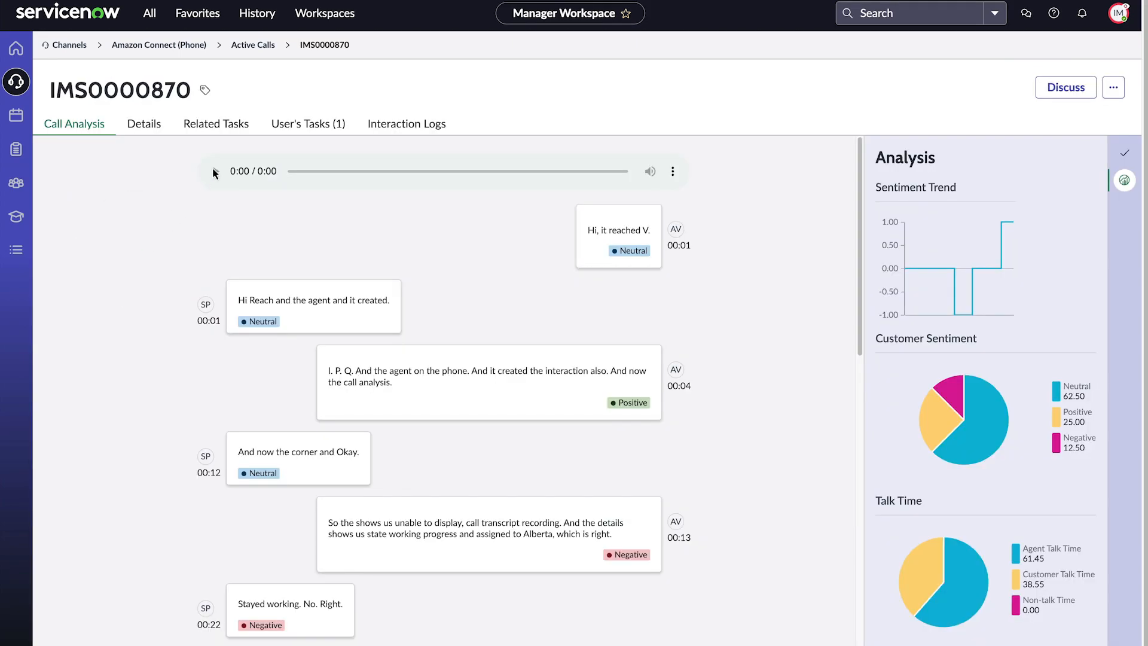
mouse_move(613, 408)
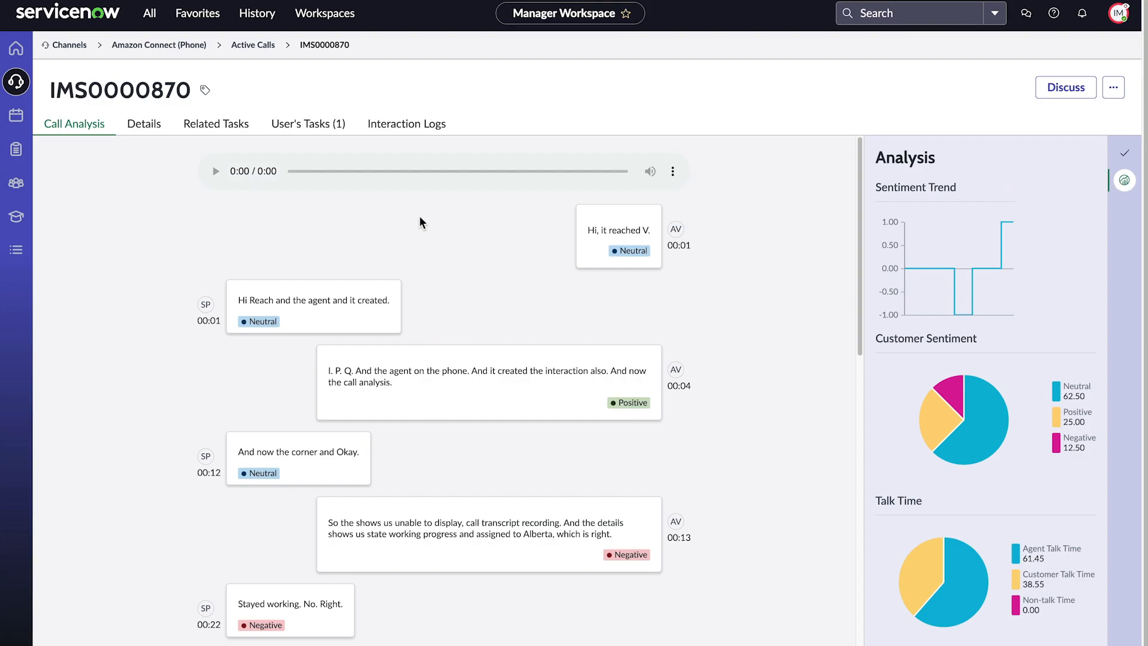
left_click(15, 115)
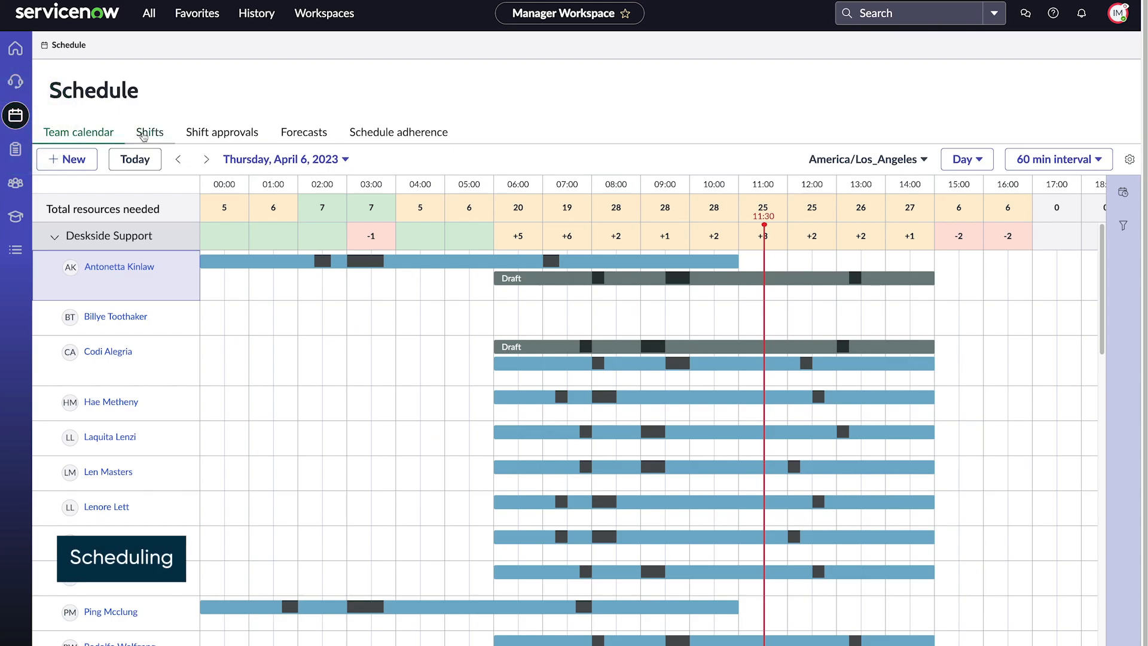
Review Shifts and Shift approvals, then show the Schedules list beside the team calendar
left_click(149, 131)
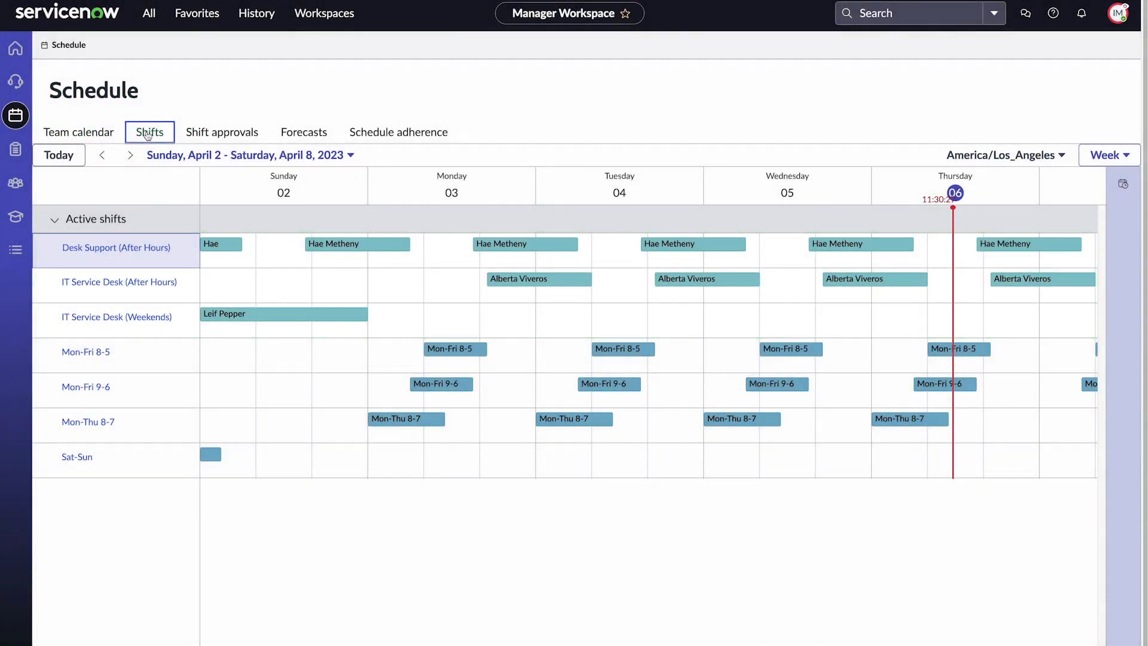
left_click(222, 133)
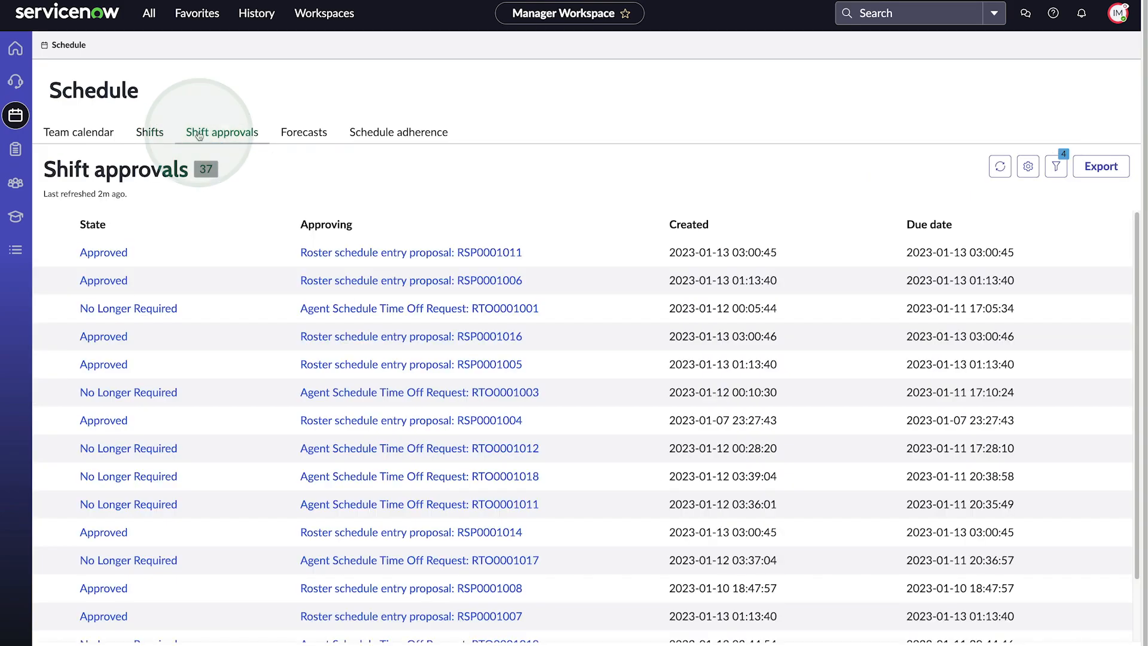
mouse_move(304, 132)
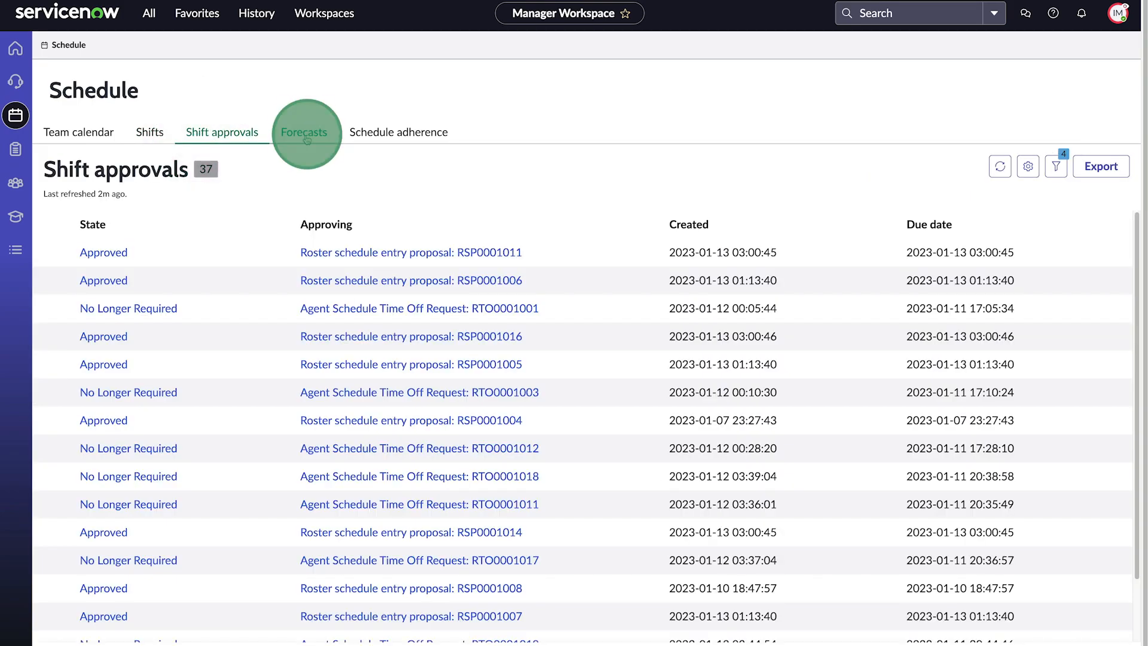
left_click(78, 133)
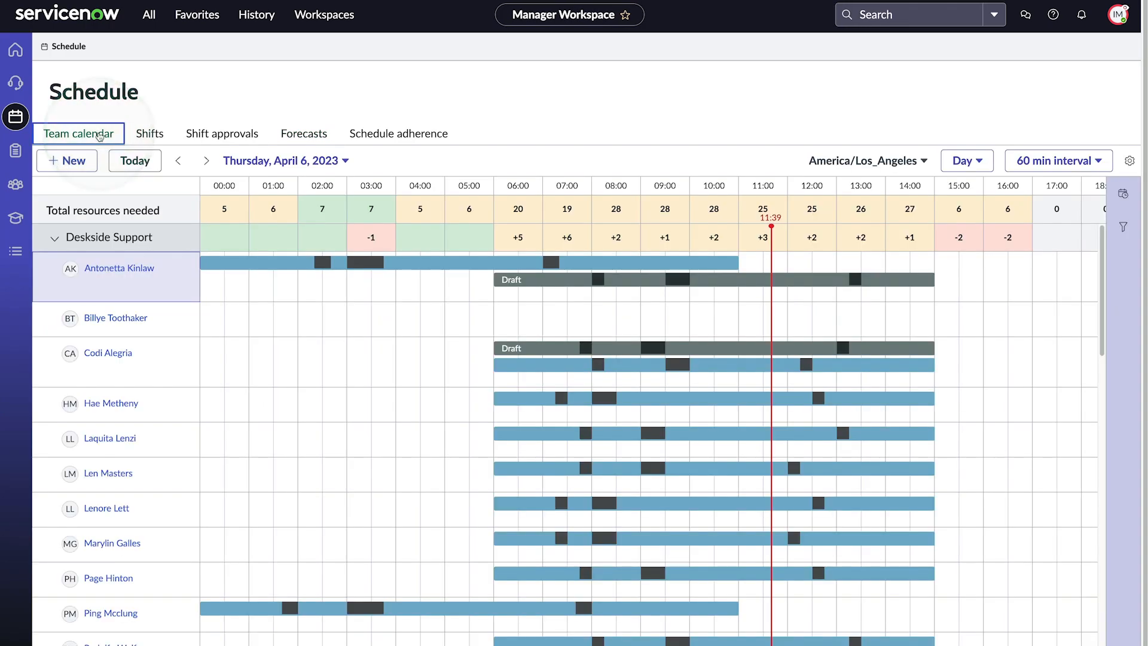
left_click(1124, 194)
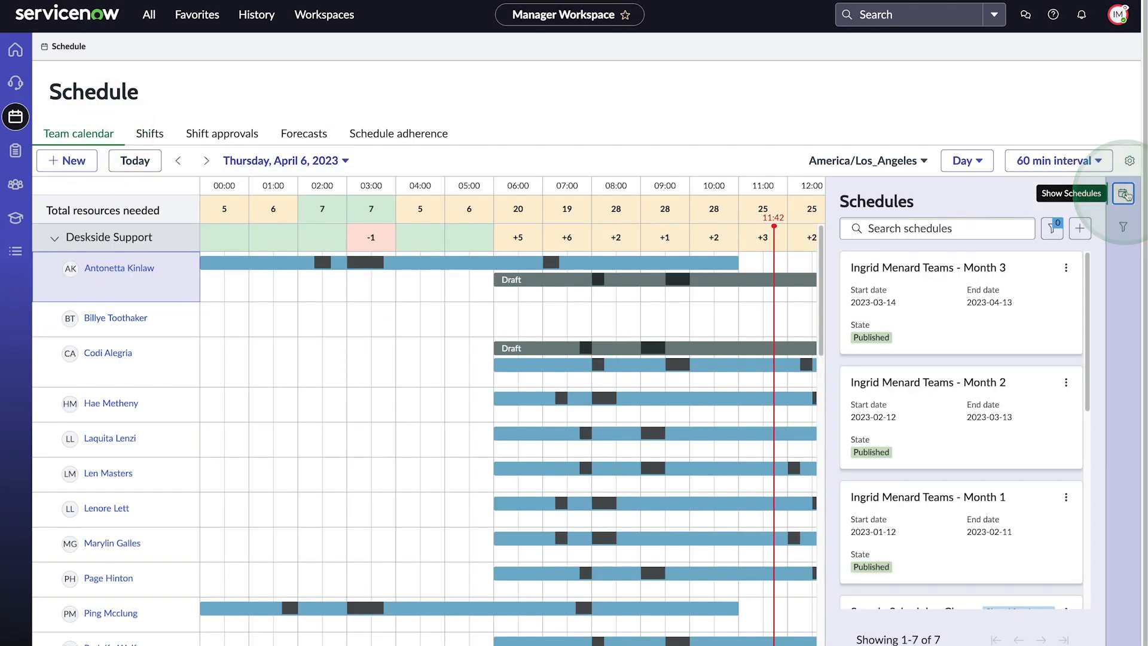
left_click(1078, 227)
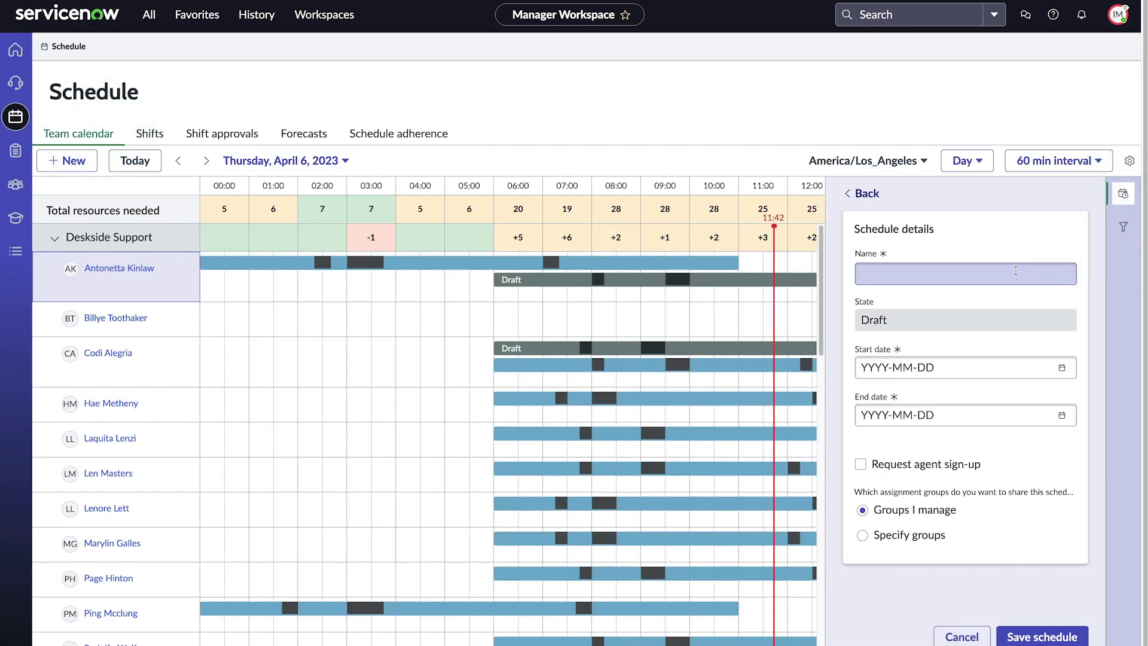
type("Ingrid Menard Teams - Month 4")
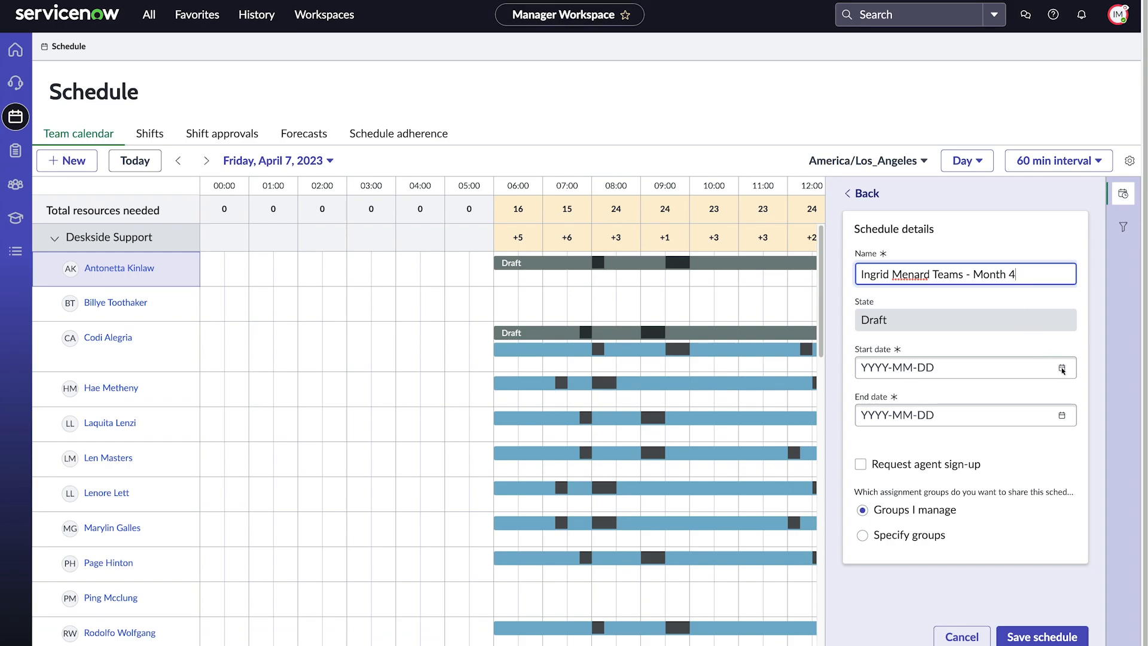
left_click(1062, 367)
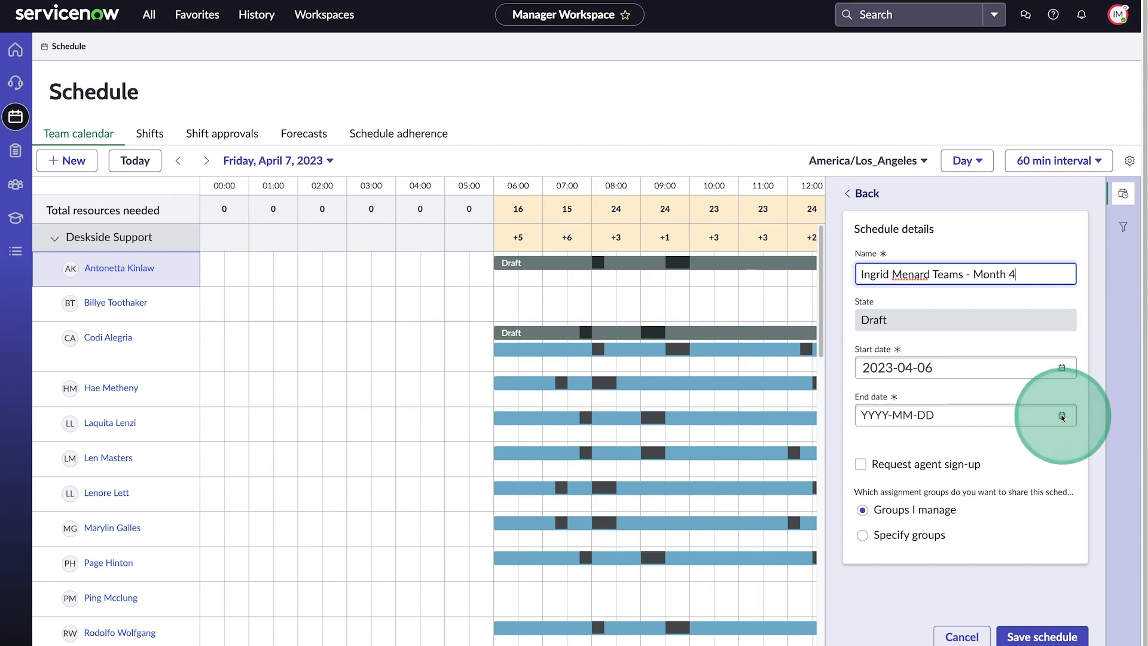
left_click(1061, 415)
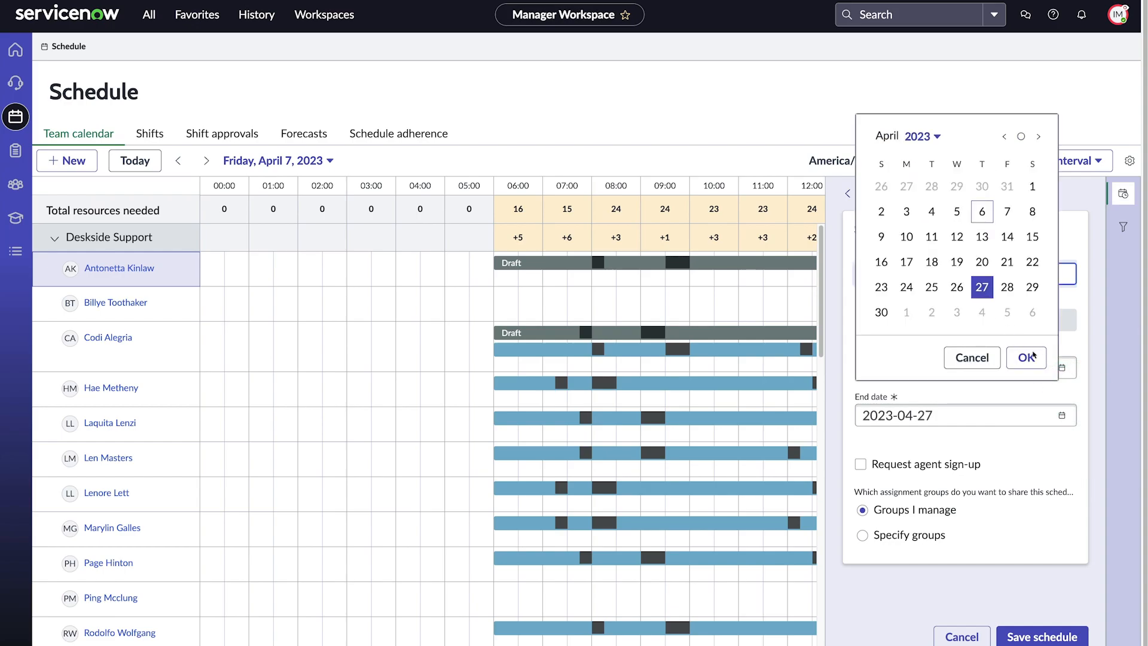
left_click(1024, 357)
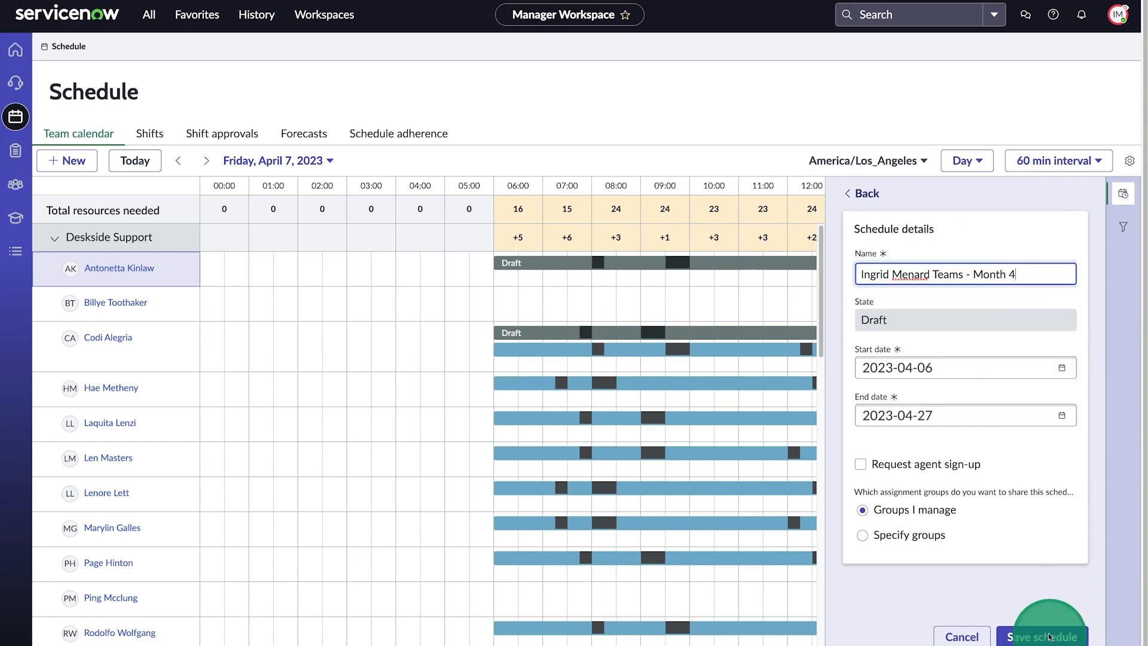
left_click(1039, 636)
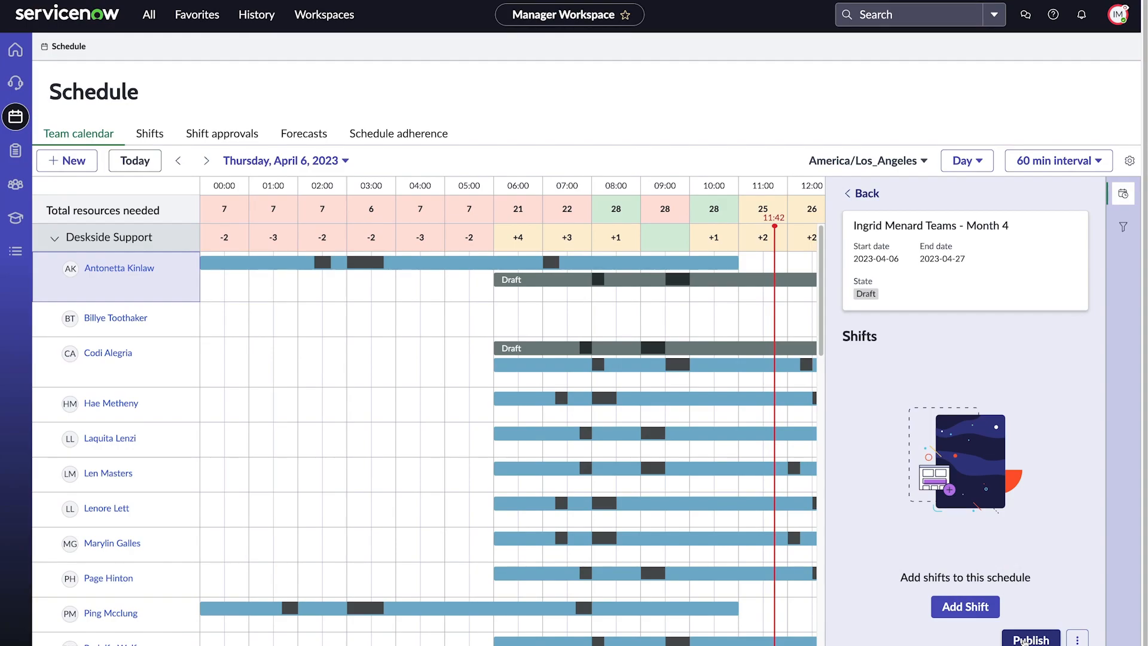
Add a Sat-Sun work shift to the Month 4 schedule and assign an agent to it
left_click(963, 606)
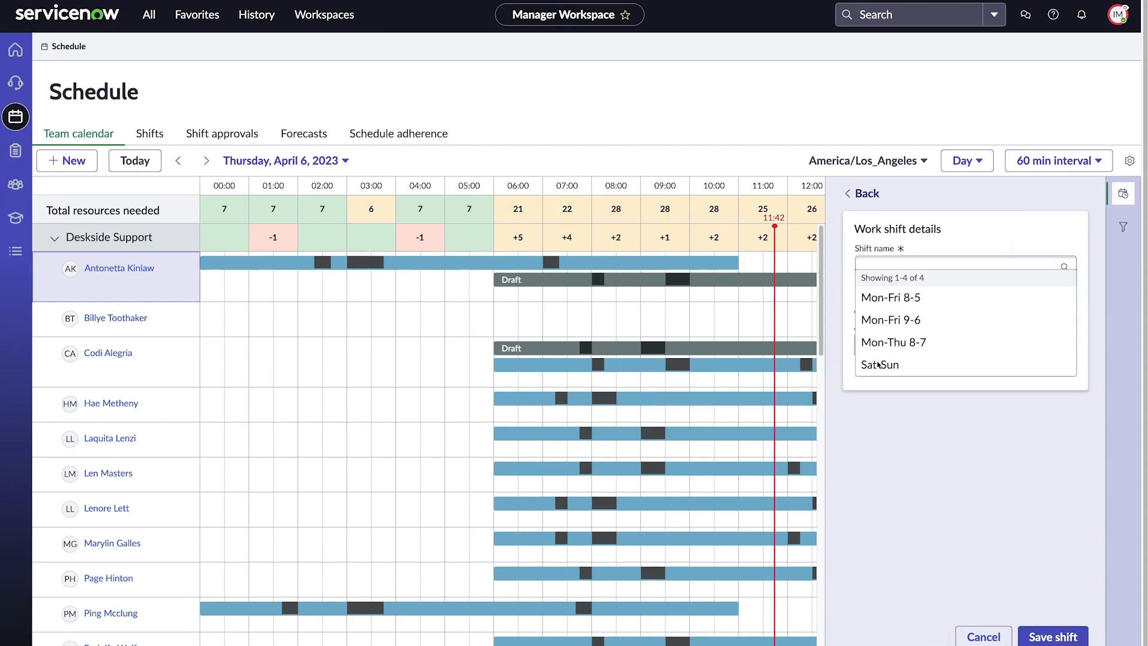
left_click(879, 363)
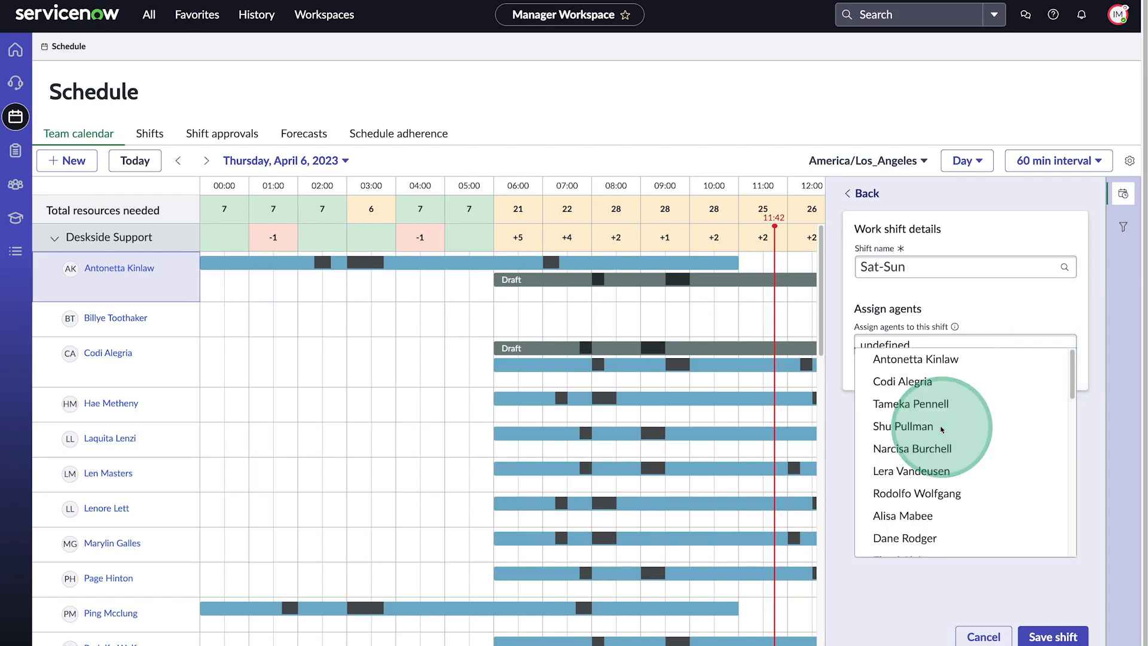
left_click(904, 425)
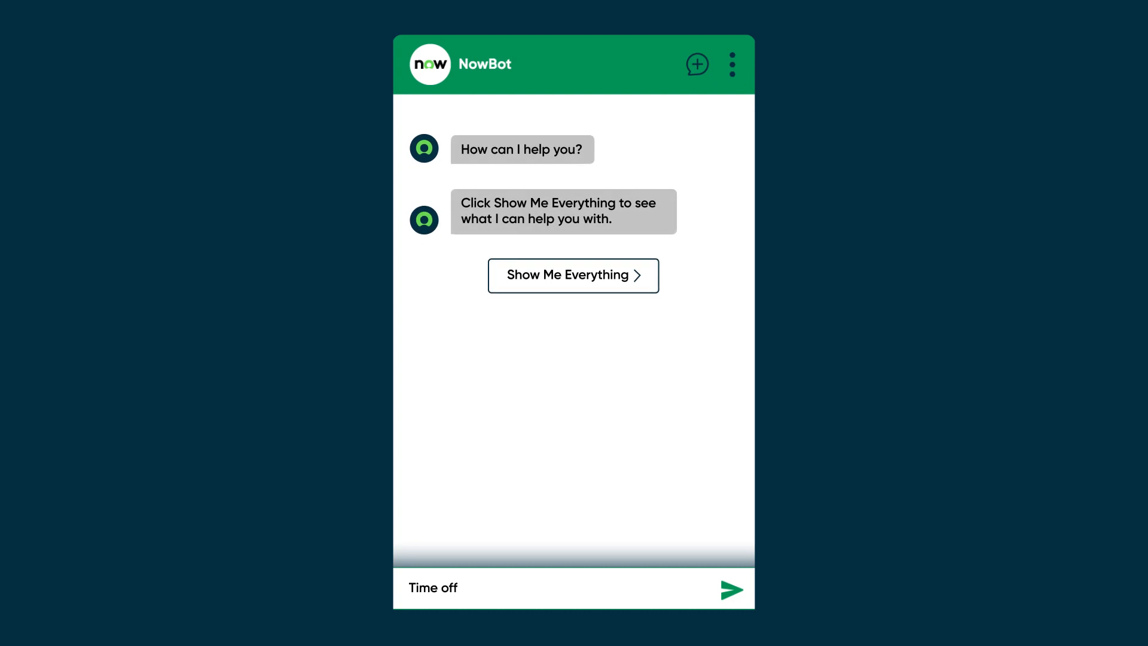
Ask NowBot for 'Time off' and choose See Calendar Dates for the start
left_click(731, 588)
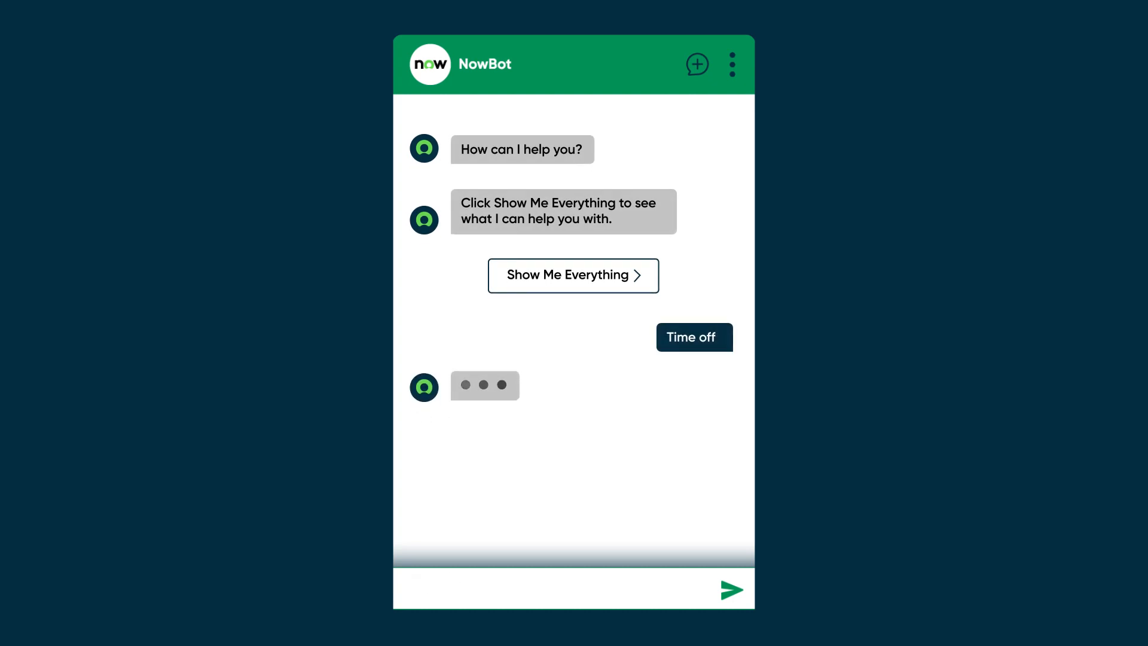
left_click(693, 337)
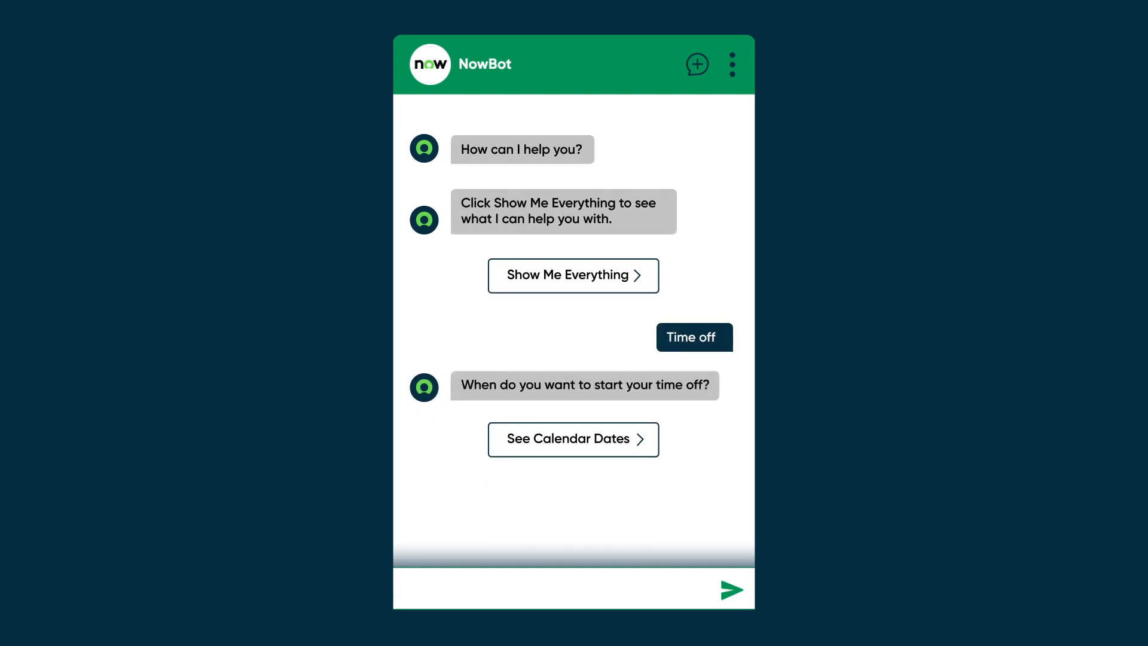
left_click(572, 438)
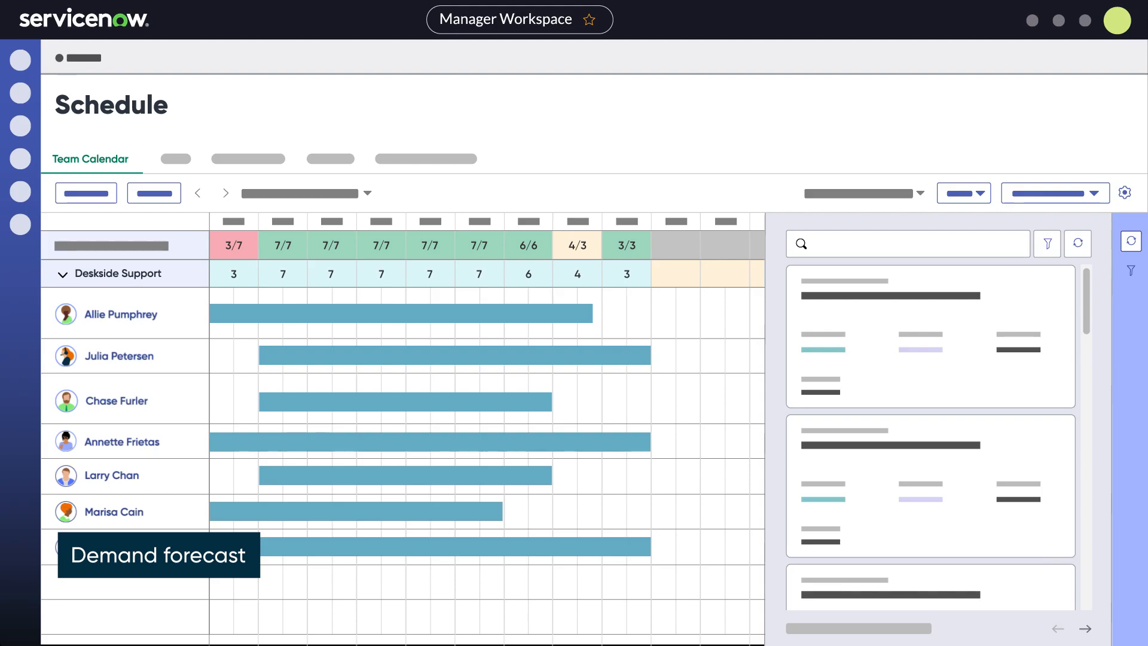
View the Forecasts demand models, then move to the Work scheduler with unassigned incidents
left_click(303, 132)
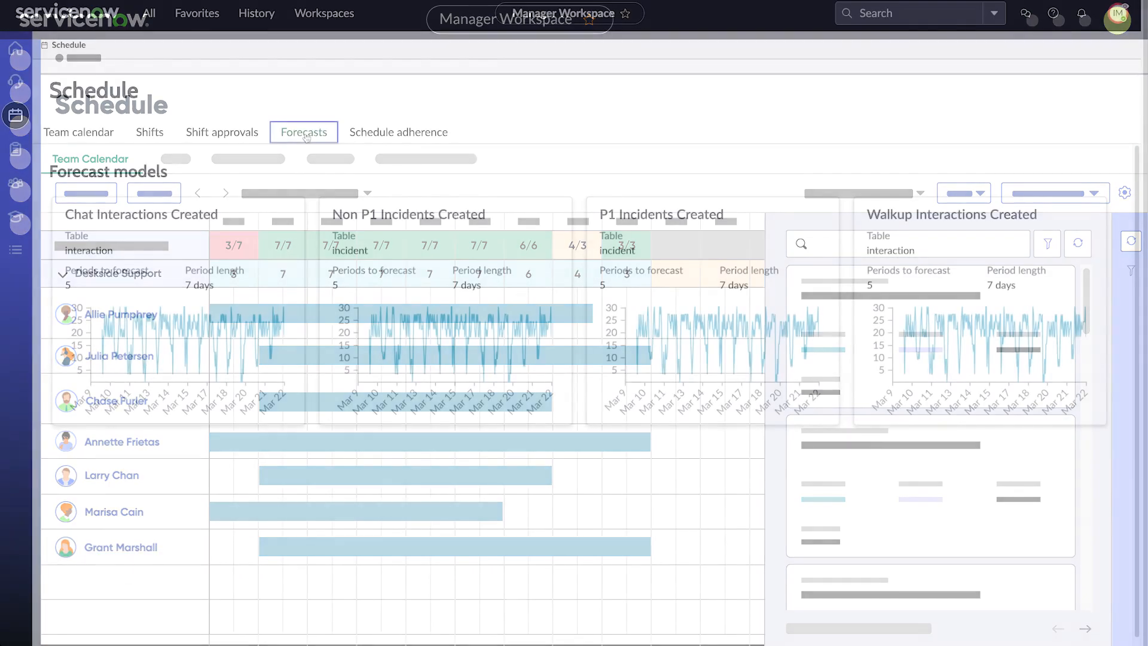
left_click(302, 132)
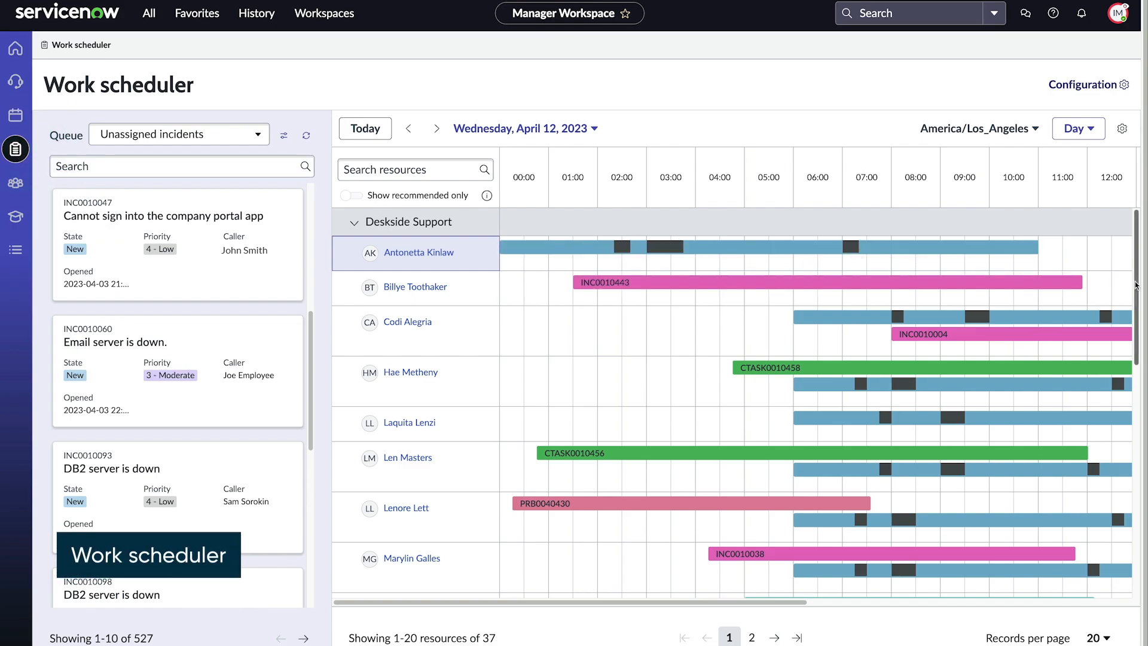
Scroll the Work scheduler timeline to IT Service Desk agents, then reach the Teams page
scroll("down", 3)
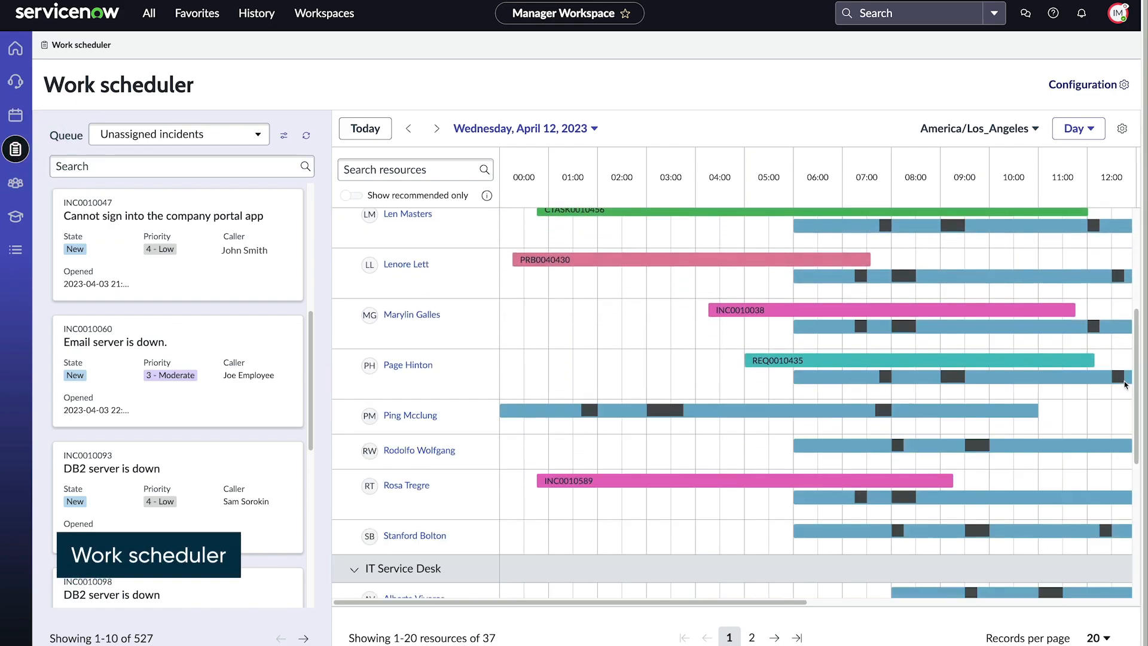
scroll("down", 3)
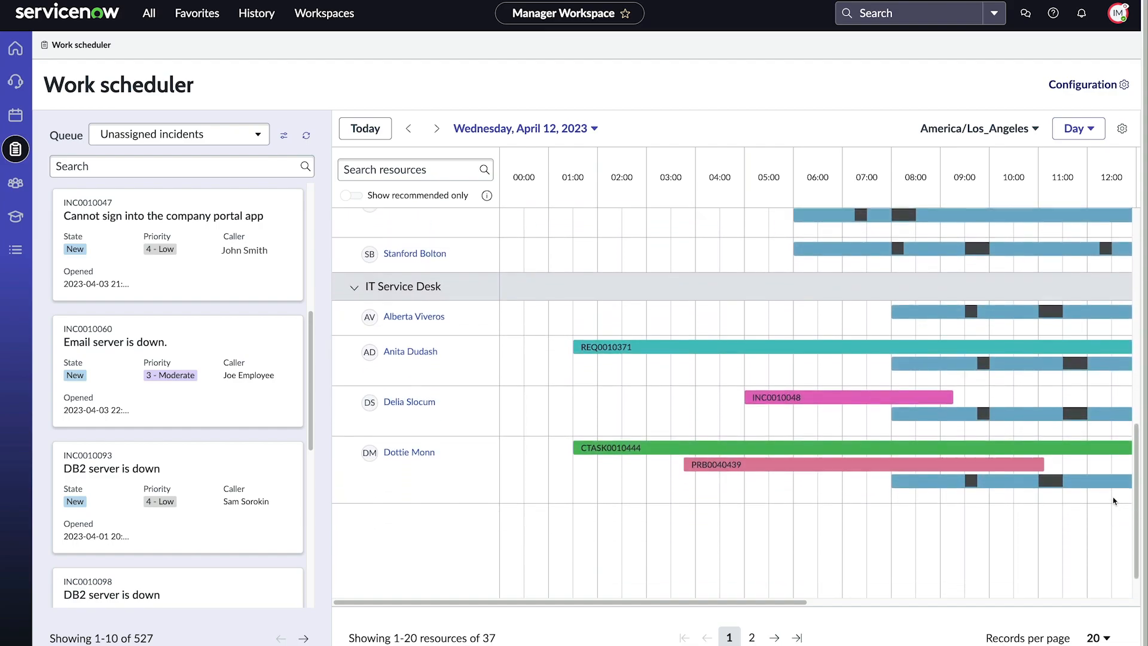
scroll("down", 3)
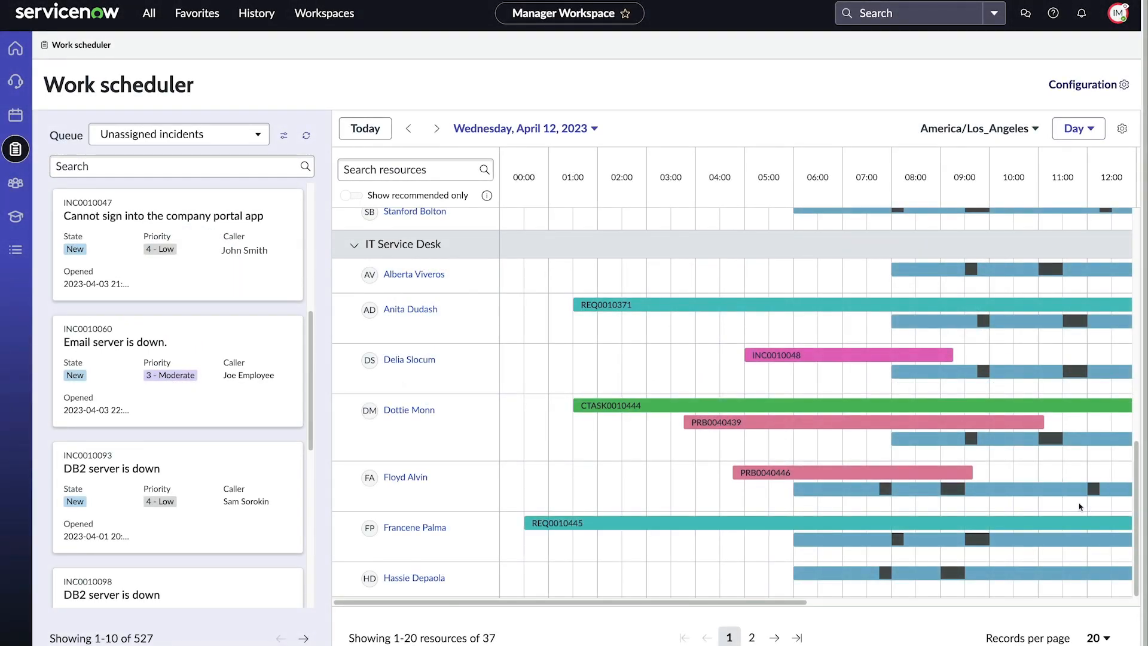
left_click(16, 180)
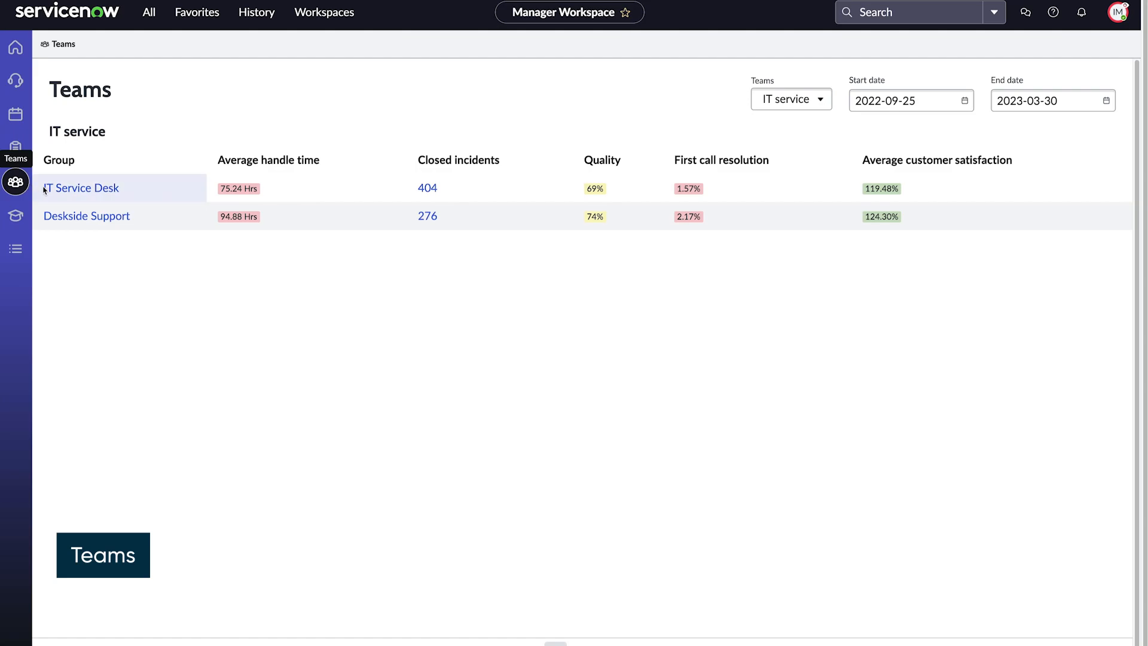
Show IT Service Desk's performance page with its Targets panel of handling-time and closed-incident goals
left_click(81, 188)
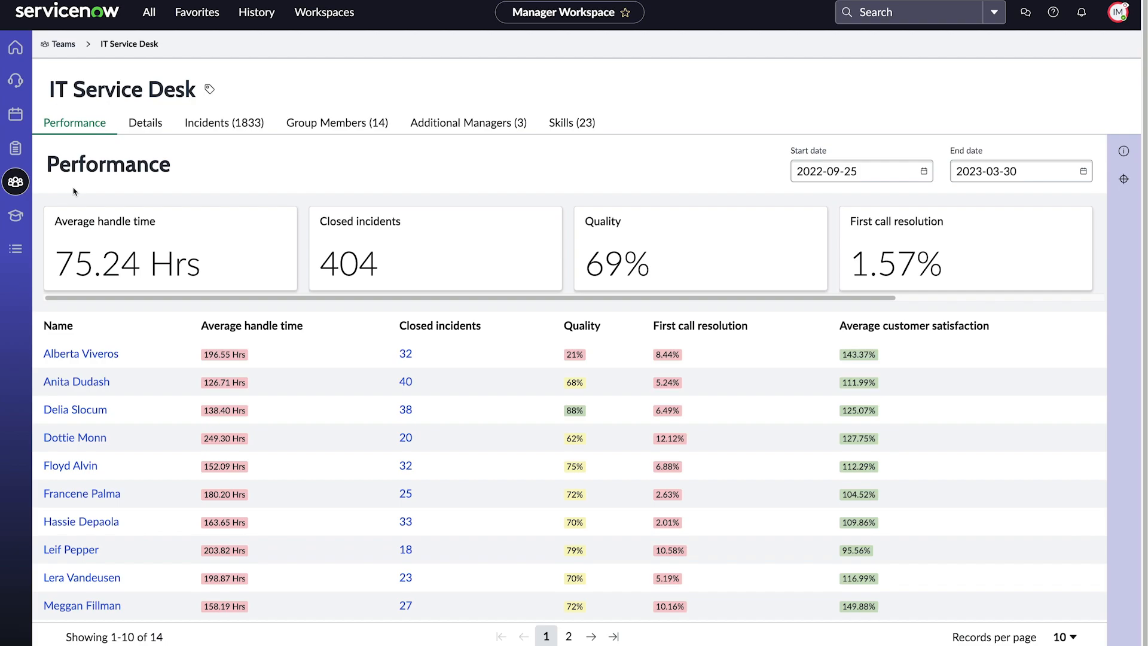
mouse_move(1050, 186)
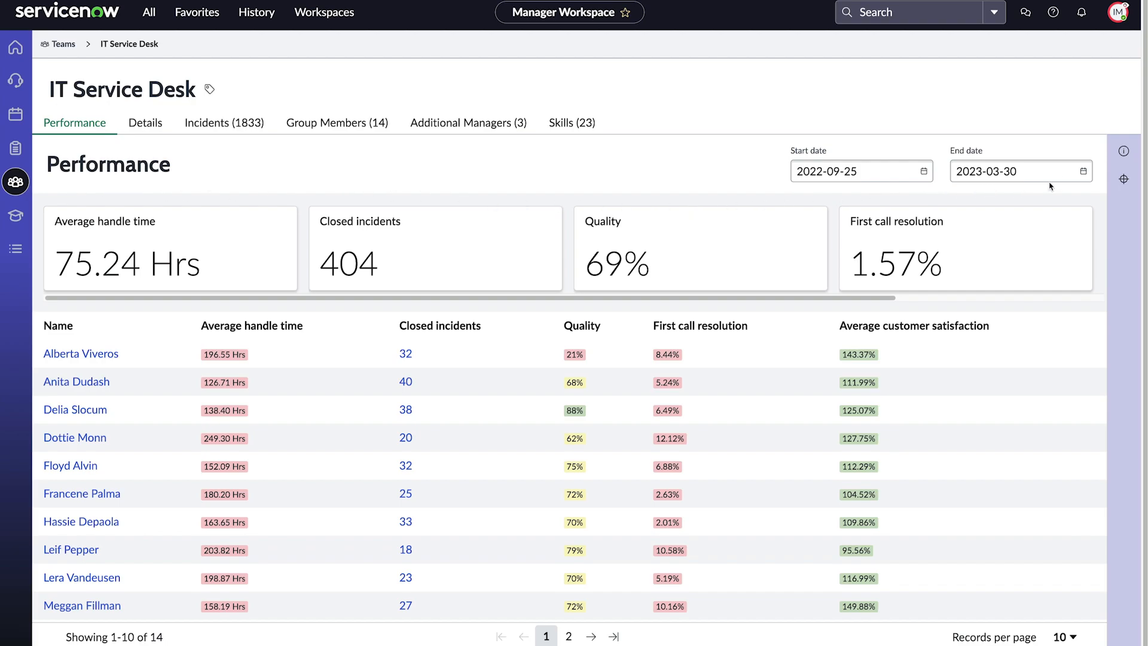
left_click(1123, 178)
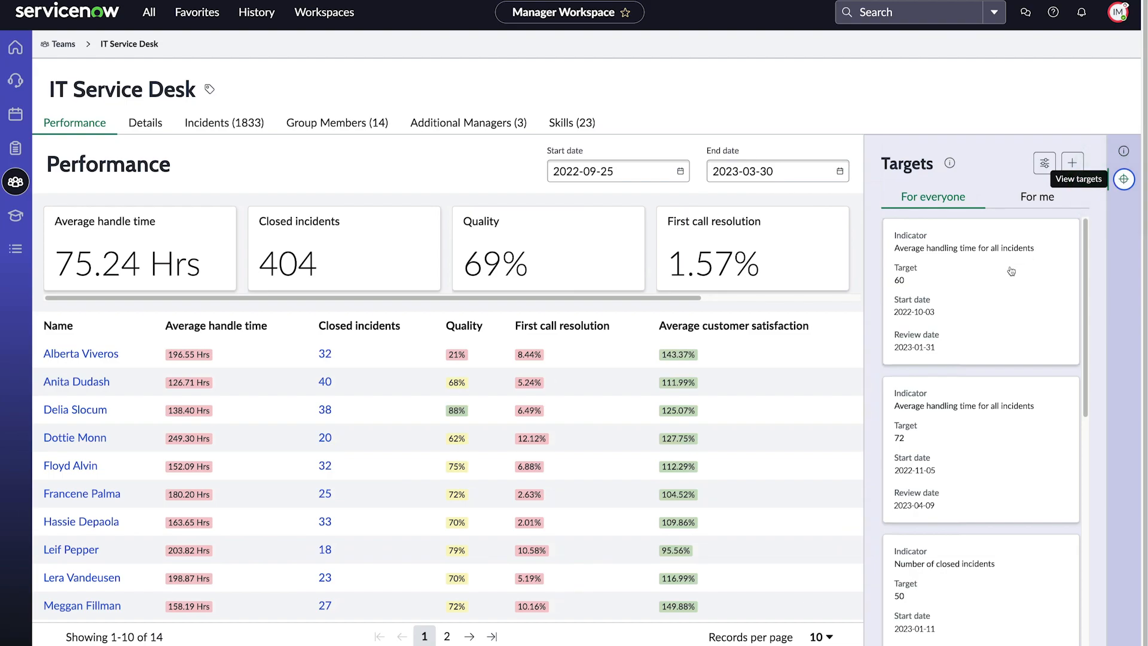
Review the average handle time target details, then return to the workspace home dashboard
left_click(1010, 271)
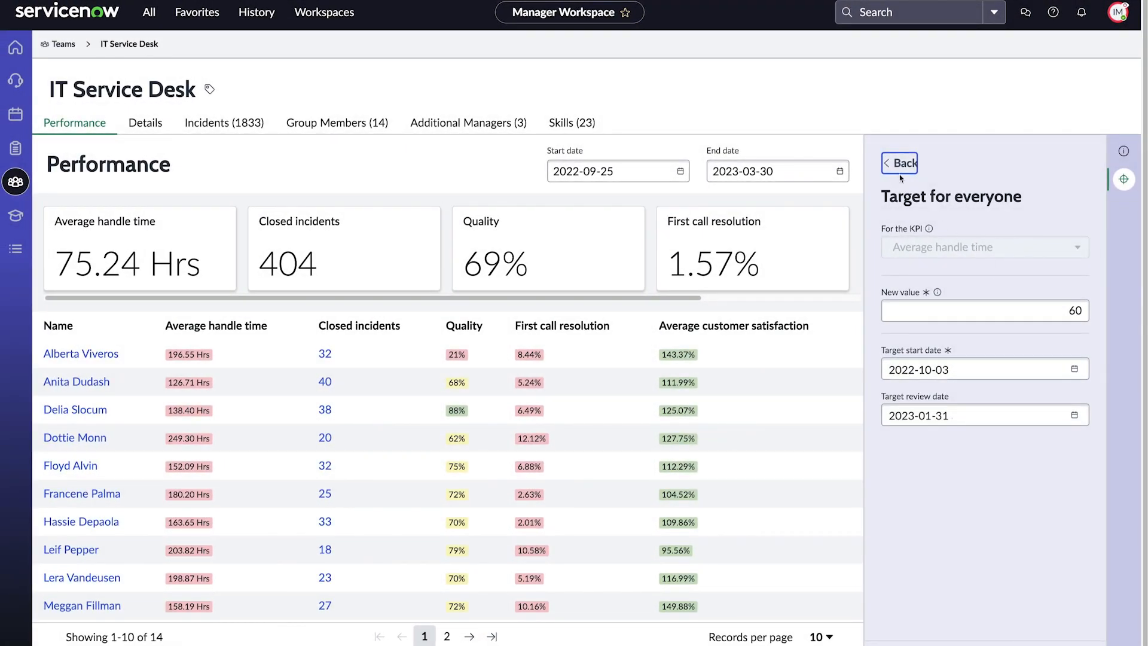
left_click(899, 162)
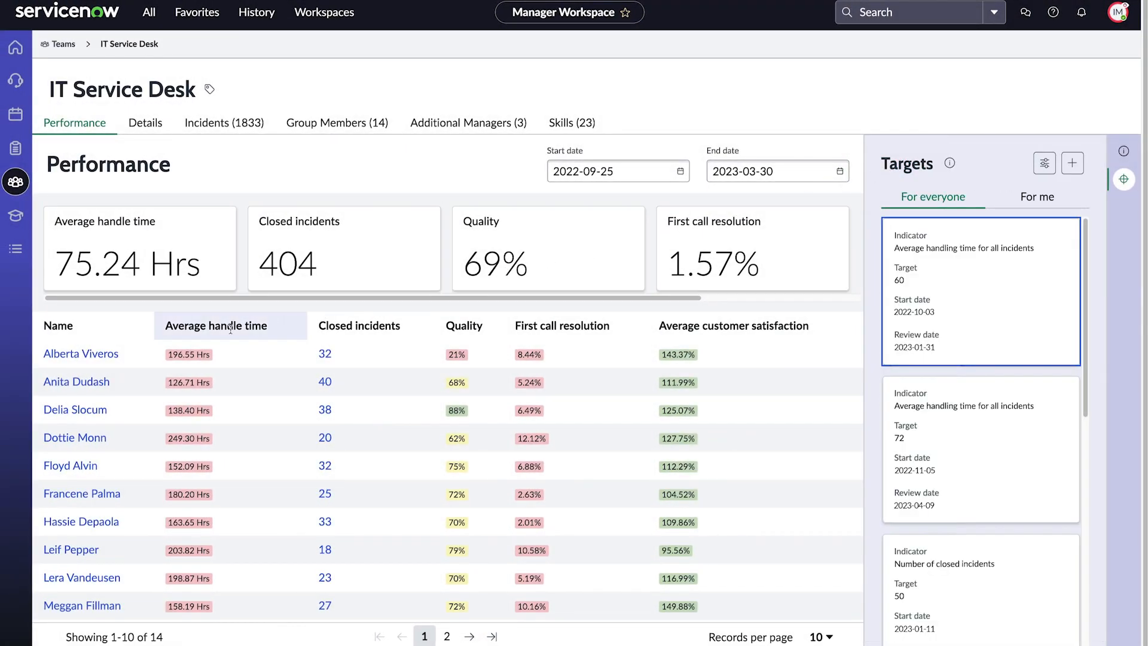
left_click(80, 354)
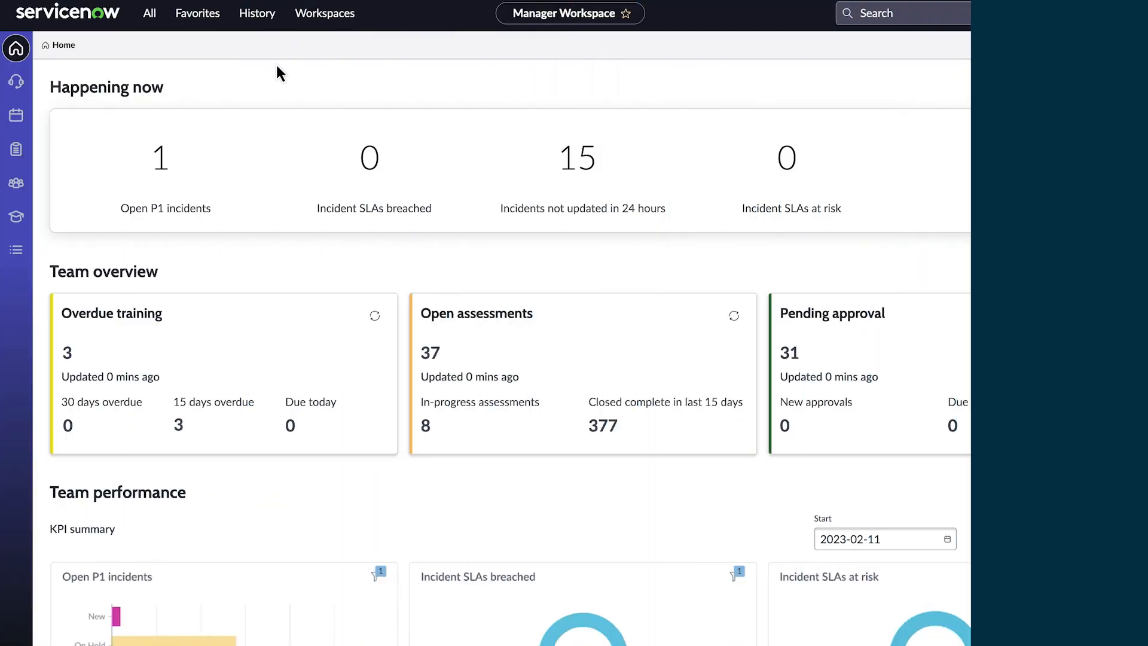
Show the Coaching overview with learning counts, assessments and top assigned skills
left_click(14, 216)
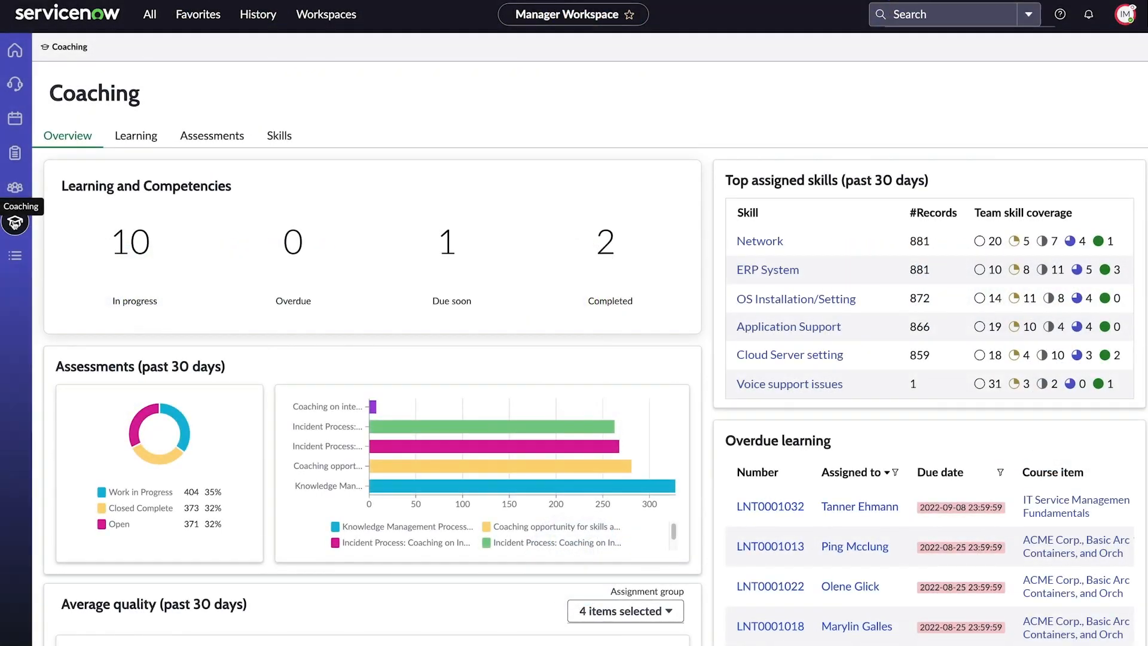
View the Skills matrix of Deskside Support agents' proficiency per skill, then return to the home dashboard
left_click(276, 134)
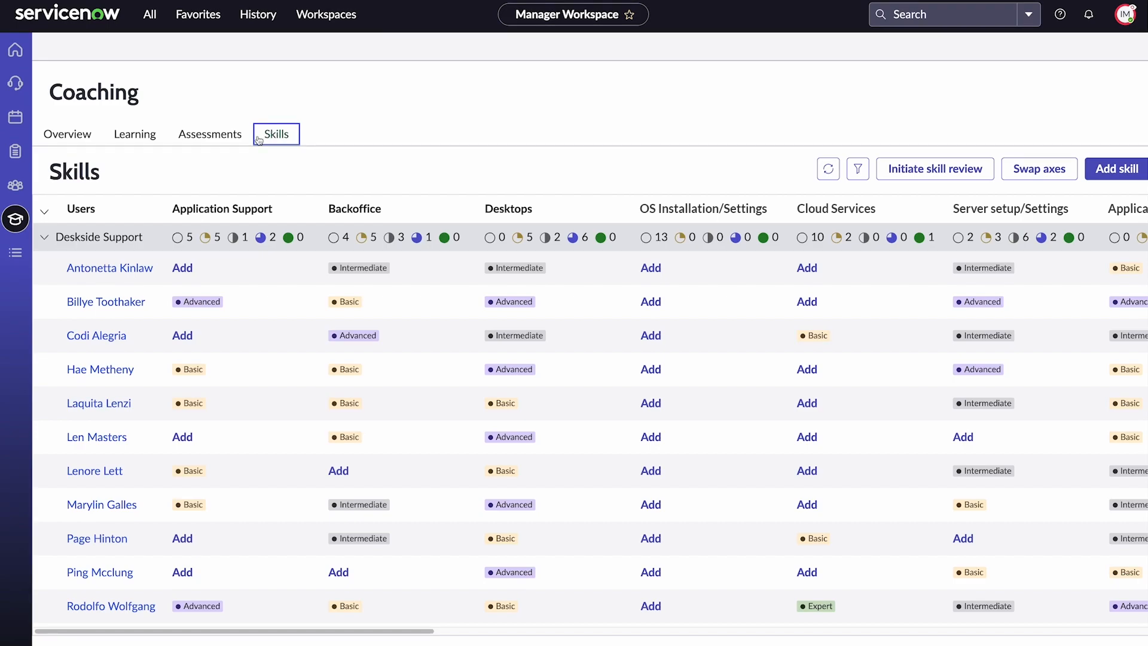
left_click(276, 133)
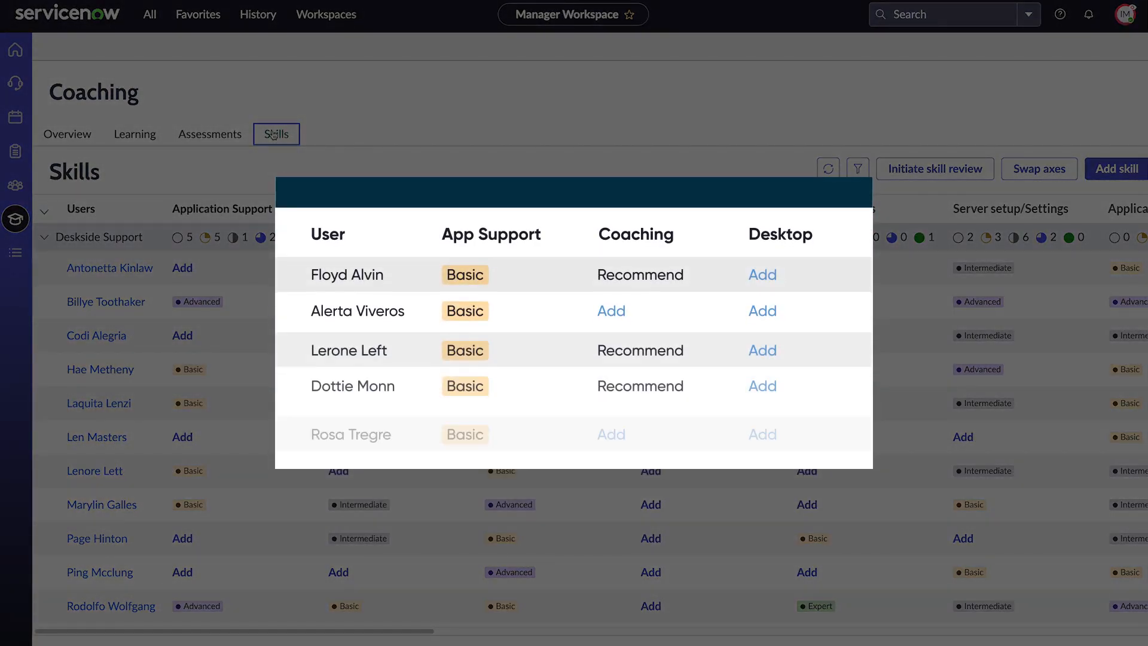
scroll("down", 3)
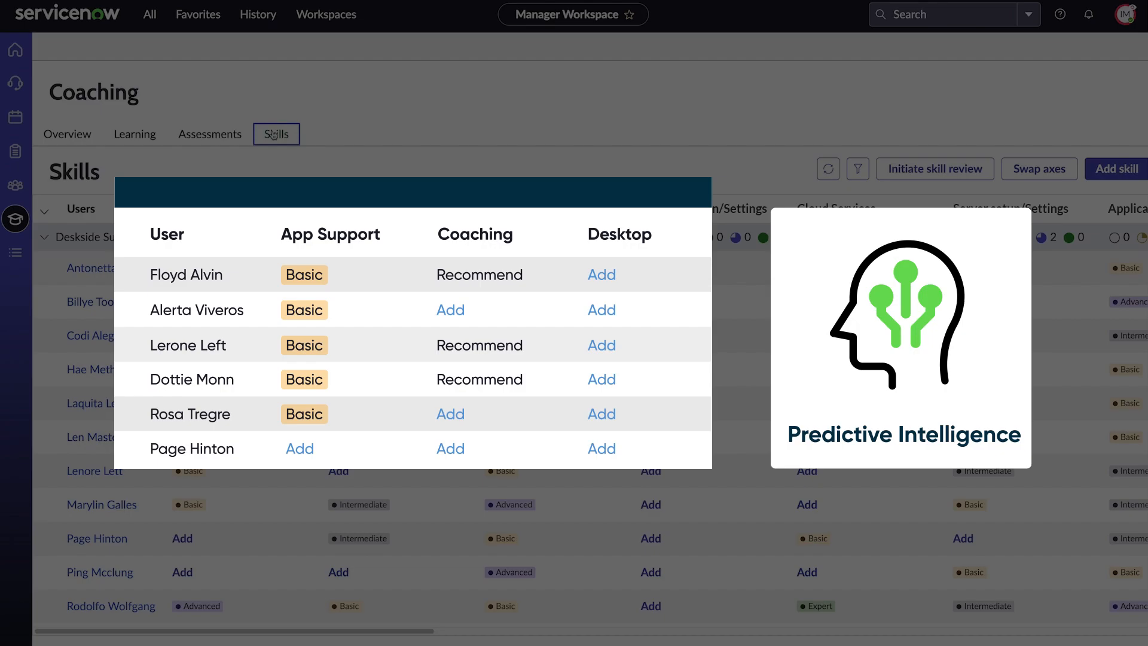
left_click(15, 49)
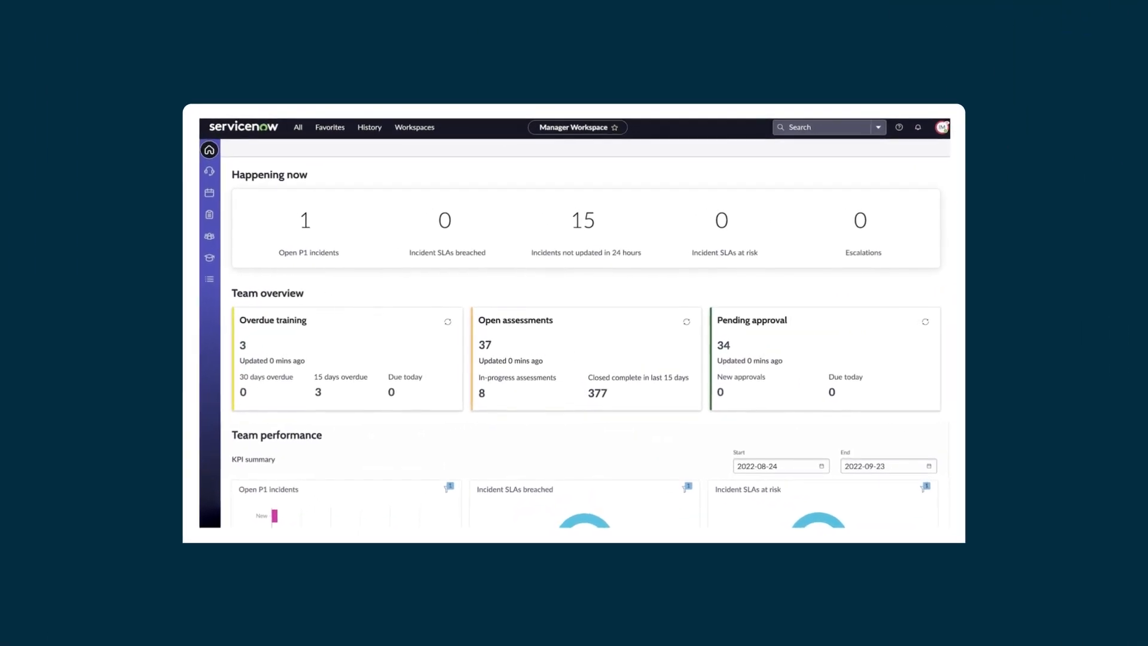